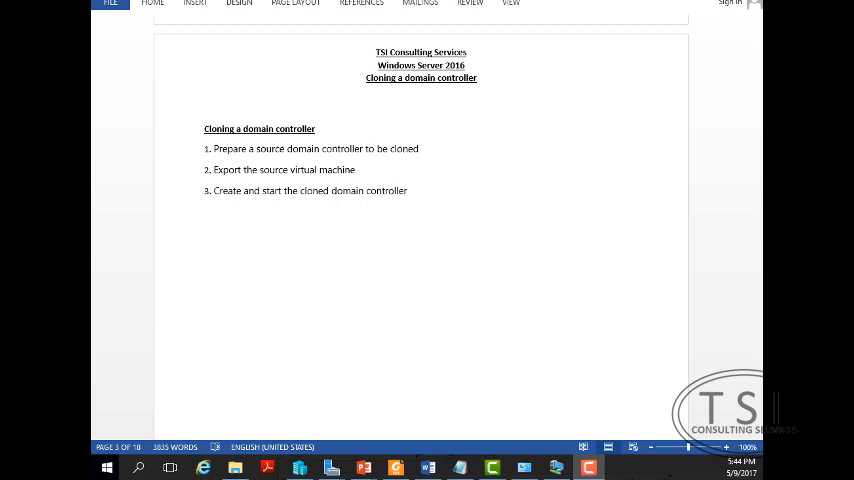
{"action": "mouse_move", "coordinate": [218, 152]}
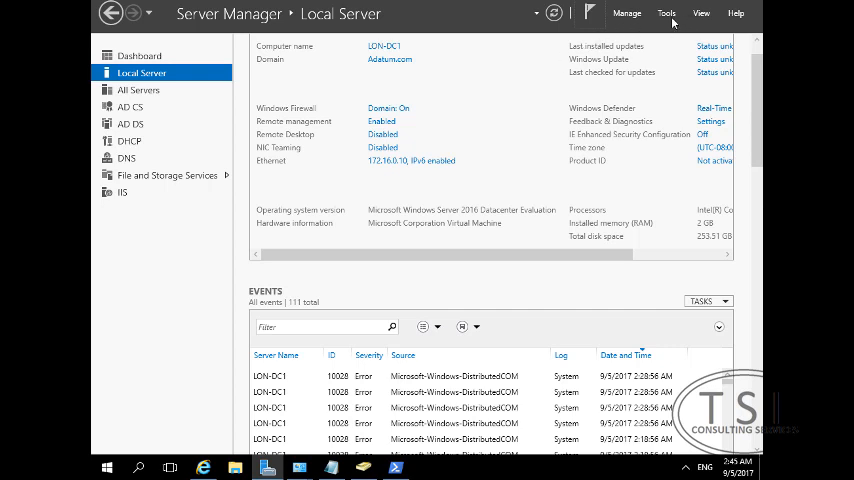
Step: Browse to Adatum's Domain Controllers container in Active Directory Administrative Center
{"action": "left_click", "coordinate": [666, 12]}
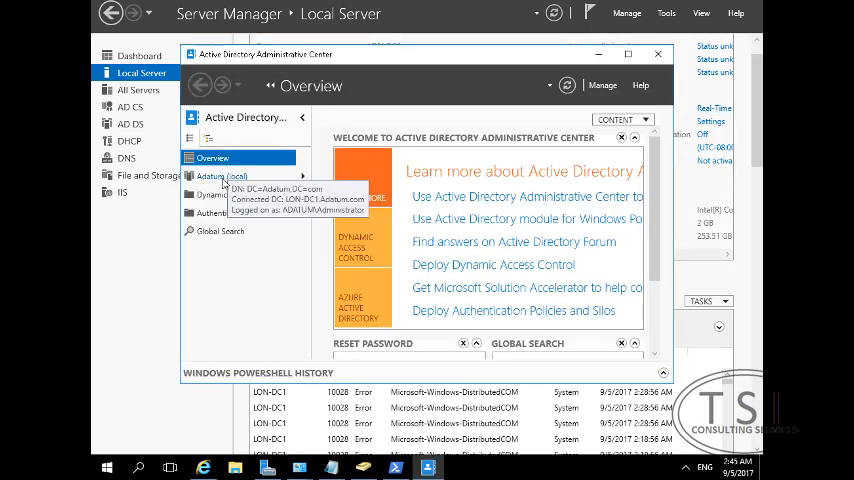
{"action": "left_click", "coordinate": [222, 176]}
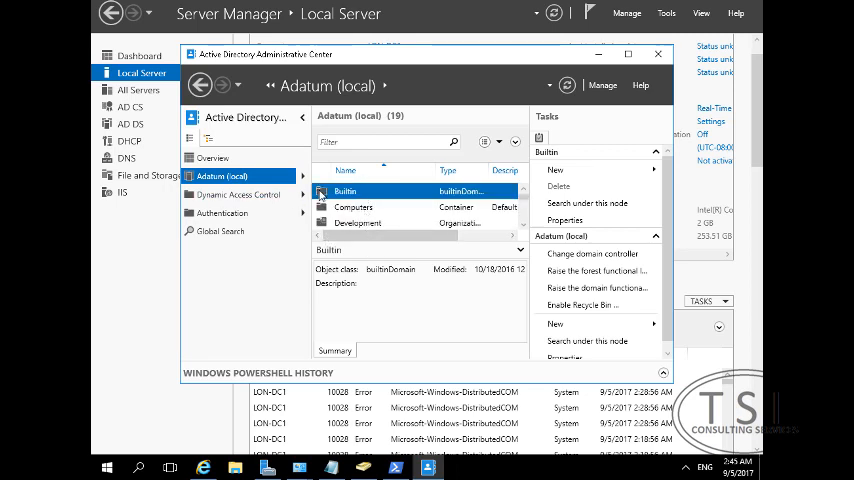
{"action": "scroll", "scroll_direction": "down", "scroll_amount": 3}
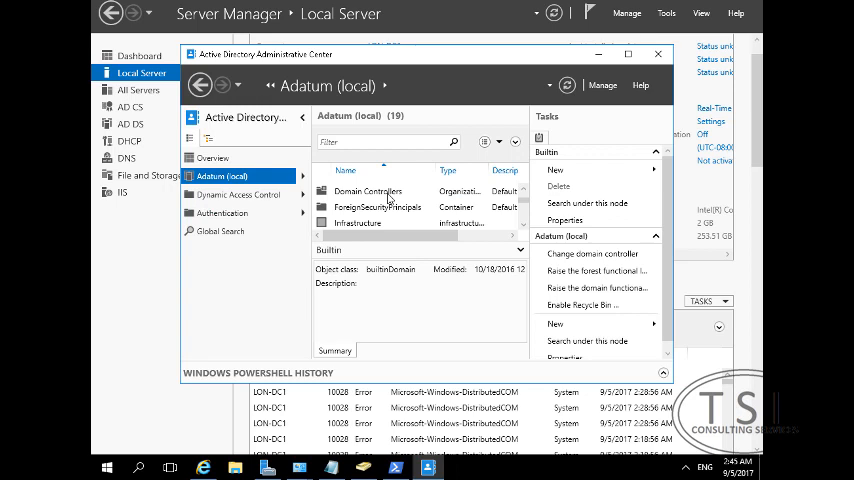
{"action": "double_click", "coordinate": [368, 192]}
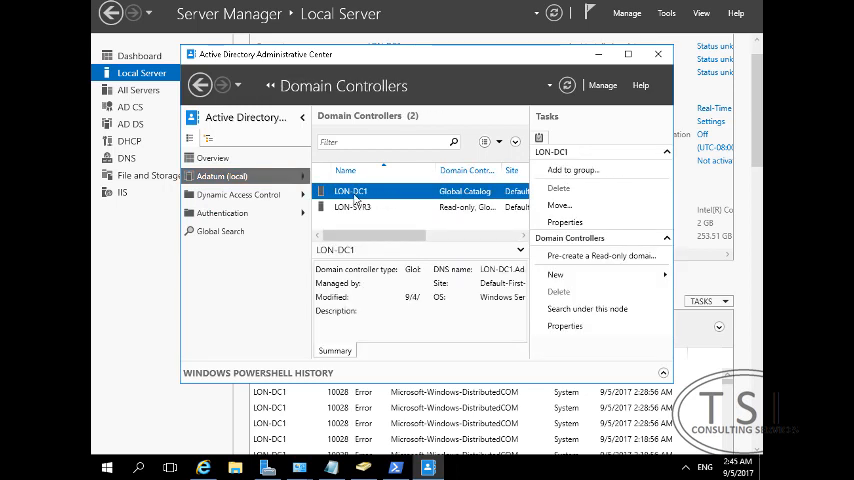
Step: Add LON-DC1 to the Cloneable Domain Controllers group
{"action": "right_click", "coordinate": [352, 192]}
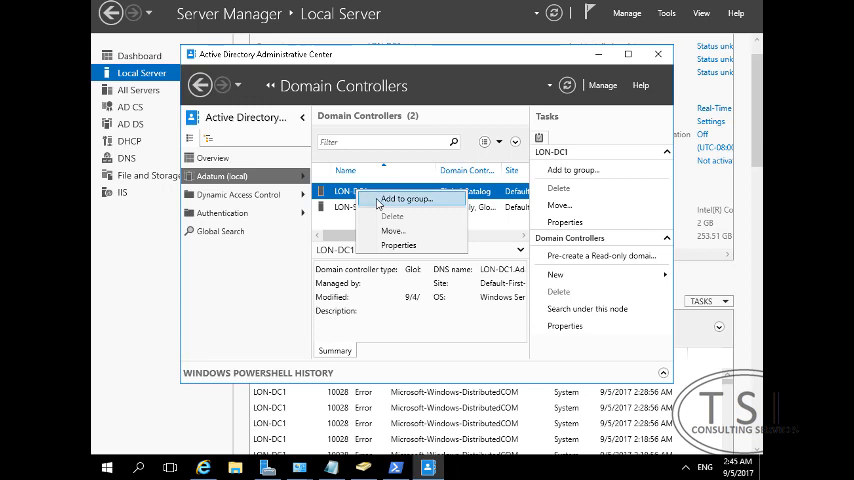
{"action": "left_click", "coordinate": [404, 200]}
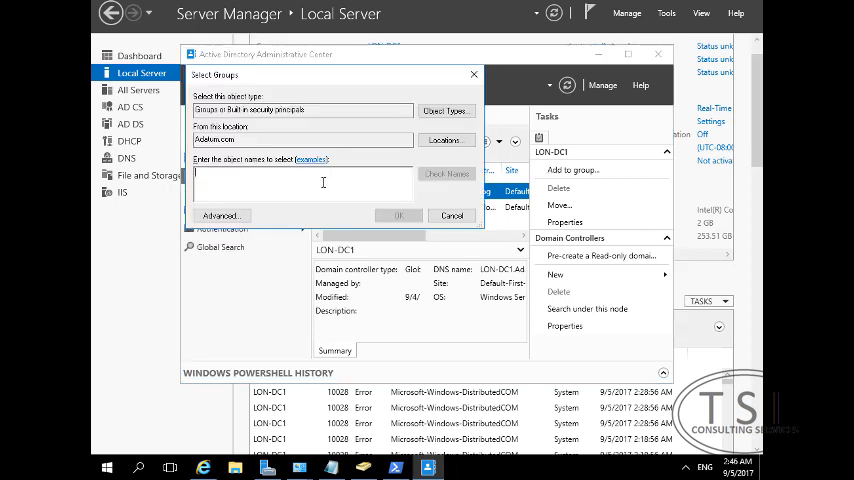
{"action": "type", "text": "A"}
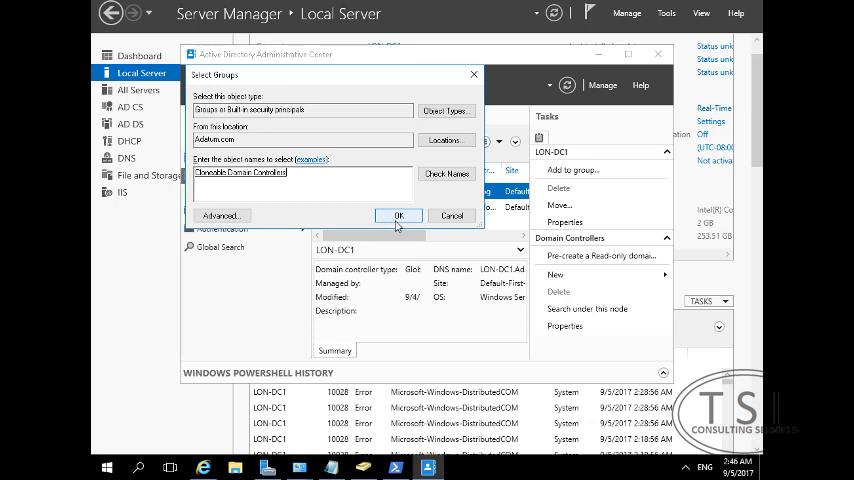
{"action": "left_click", "coordinate": [400, 216]}
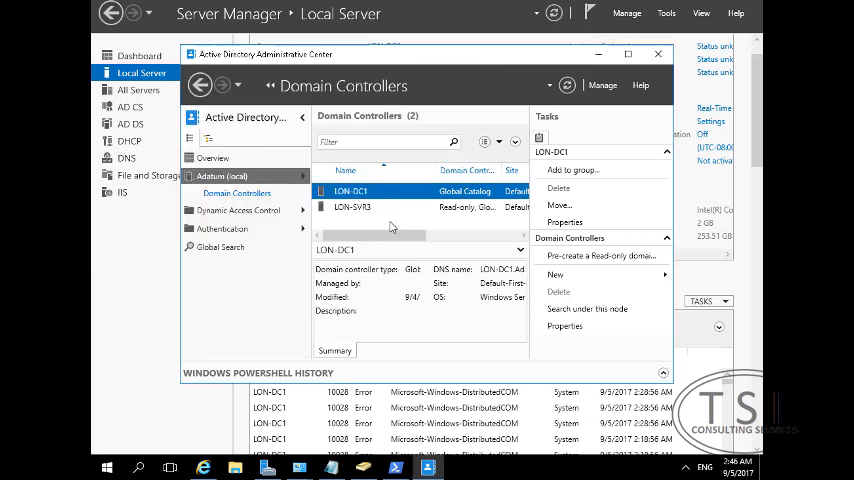
Step: Run Get-ADDCCloningExcludedApplicationList in PowerShell and review LON-DC1's excluded services
{"action": "left_click", "coordinate": [394, 468]}
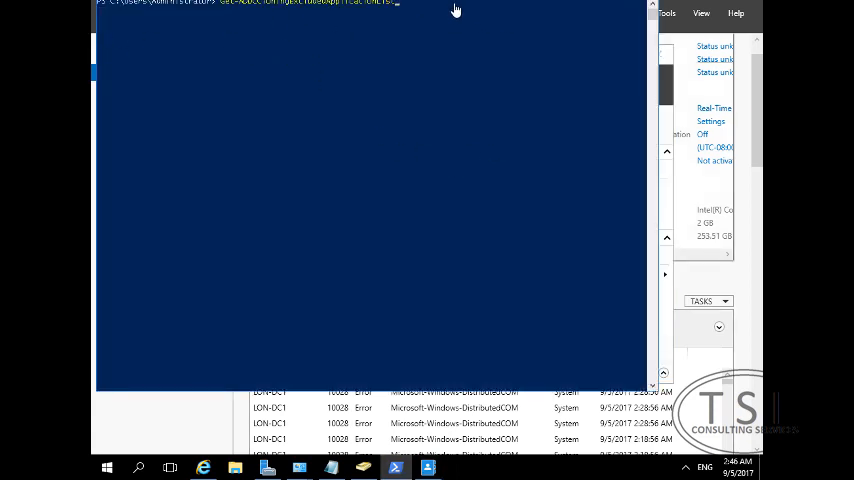
{"action": "mouse_move", "coordinate": [466, 28]}
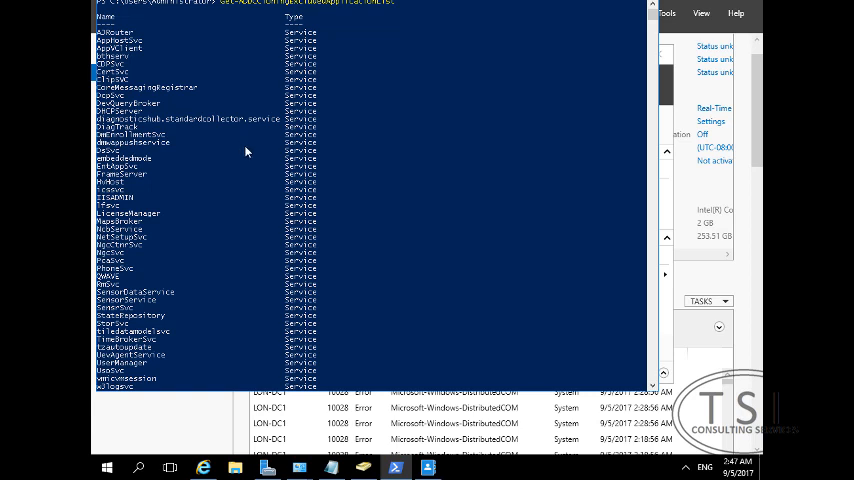
{"action": "scroll", "scroll_direction": "down", "scroll_amount": 3}
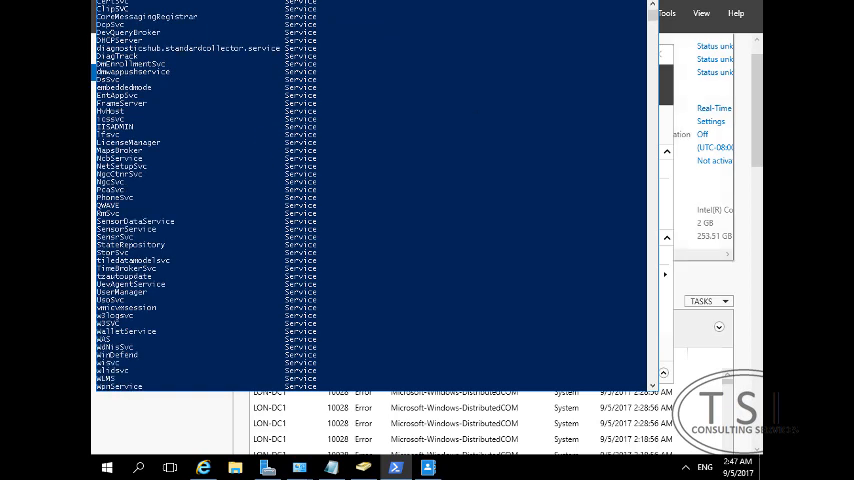
{"action": "scroll", "scroll_direction": "down", "scroll_amount": 3}
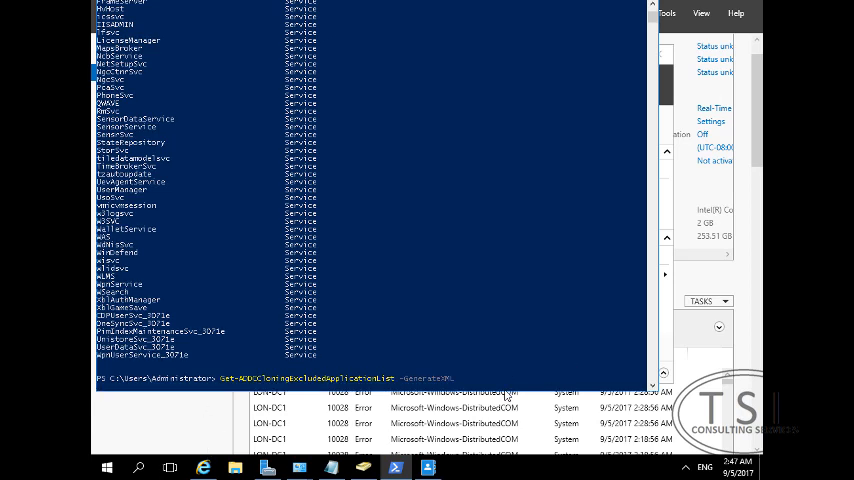
Step: Generate the allow list XML and create LON-DC1's clone configuration file with New-ADDCCloneConfigFile
{"action": "key", "text": "Return"}
{"action": "type", "text": "New-ADDCCloneConfigFile -CloneComputerName"}
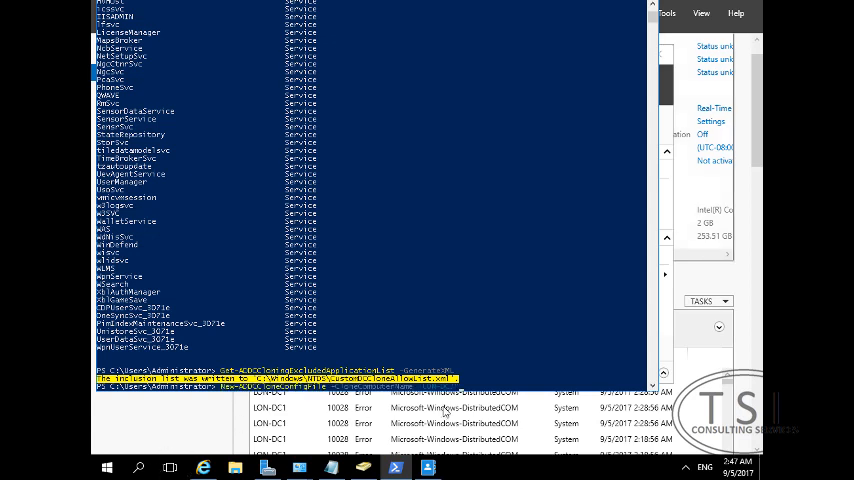
{"action": "mouse_move", "coordinate": [480, 390]}
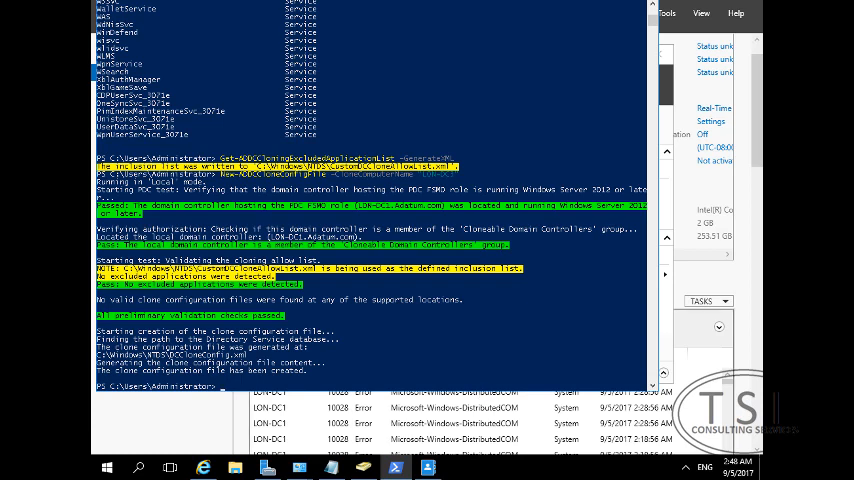
{"action": "mouse_move", "coordinate": [392, 376]}
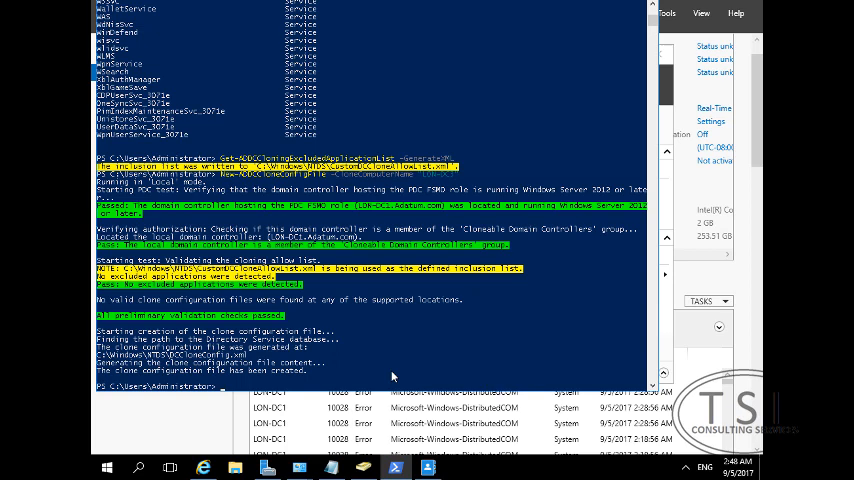
{"action": "mouse_move", "coordinate": [340, 384]}
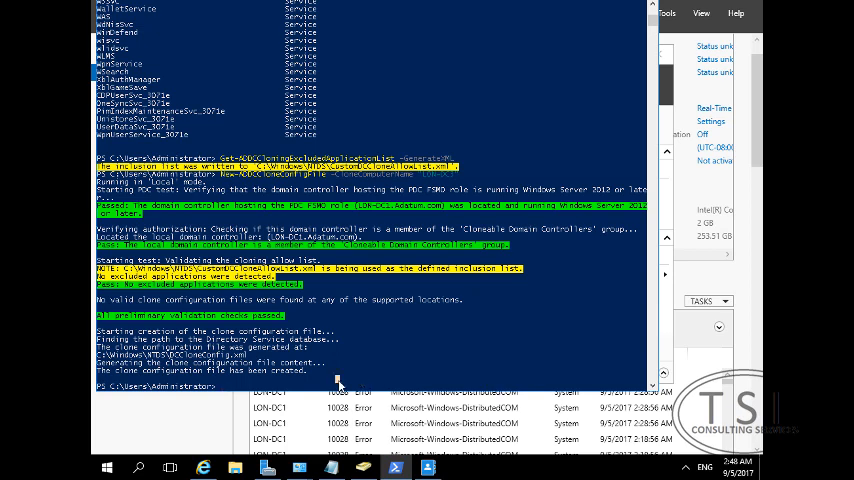
{"action": "type", "text": "stop"}
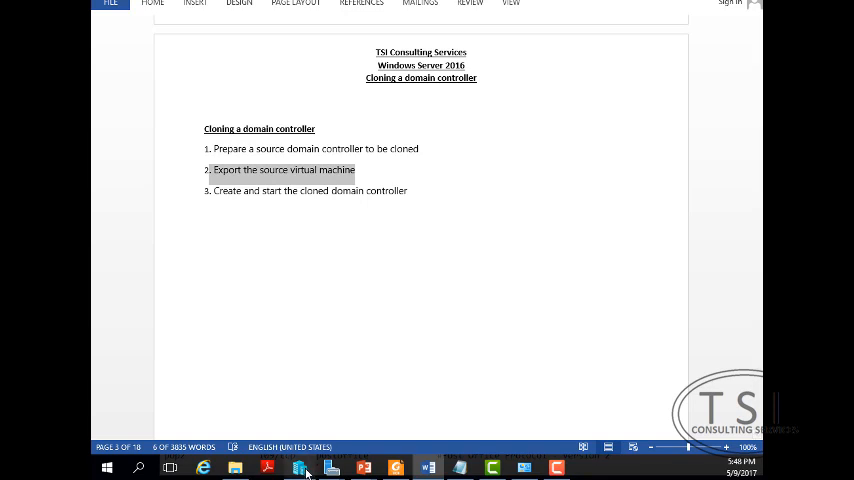
Step: Export the 20743B-LON-DC1 virtual machine to C:\backup
{"action": "left_click", "coordinate": [300, 468]}
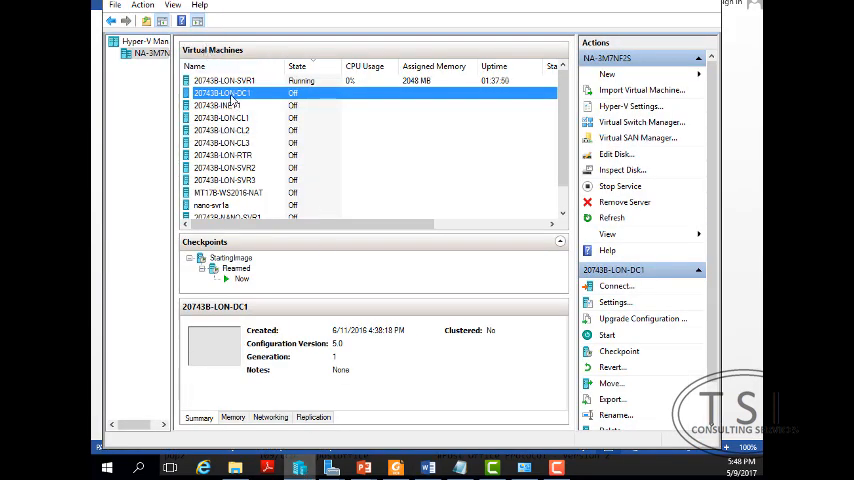
{"action": "right_click", "coordinate": [224, 92]}
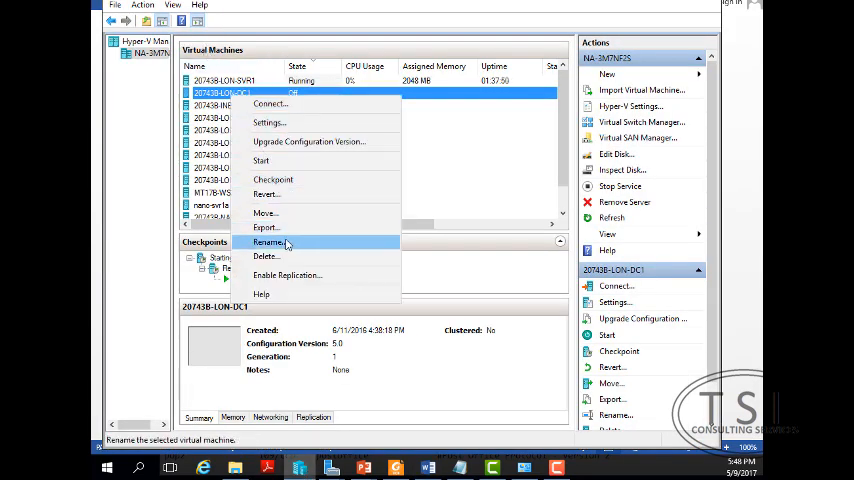
{"action": "left_click", "coordinate": [264, 228]}
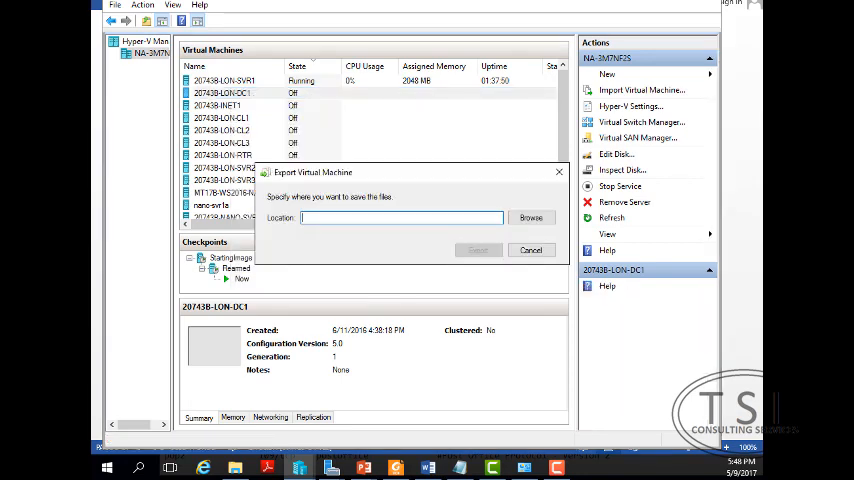
{"action": "mouse_move", "coordinate": [532, 272]}
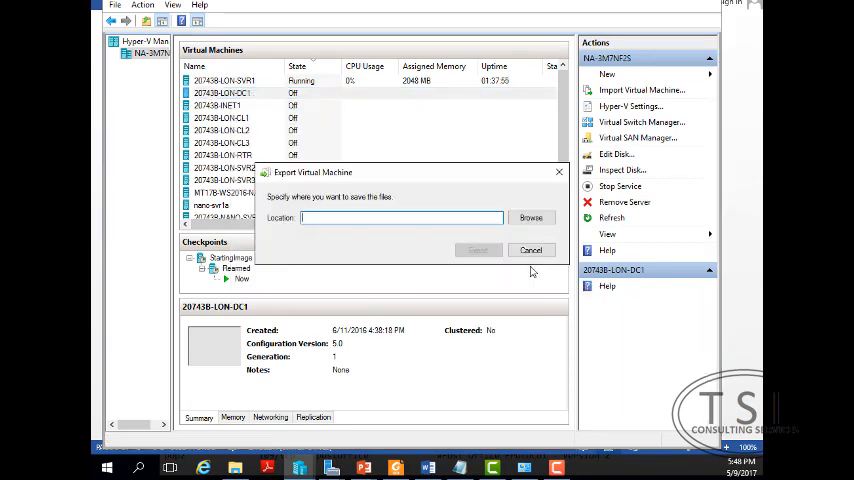
{"action": "left_click", "coordinate": [532, 216]}
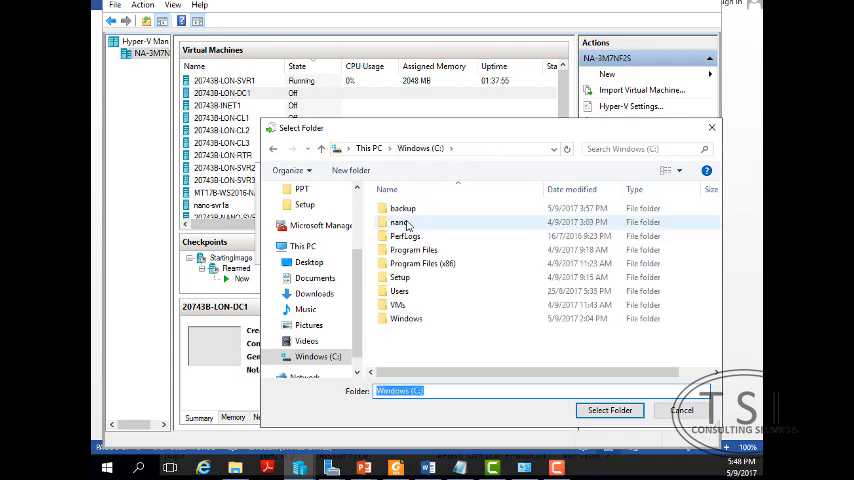
{"action": "left_click", "coordinate": [608, 410]}
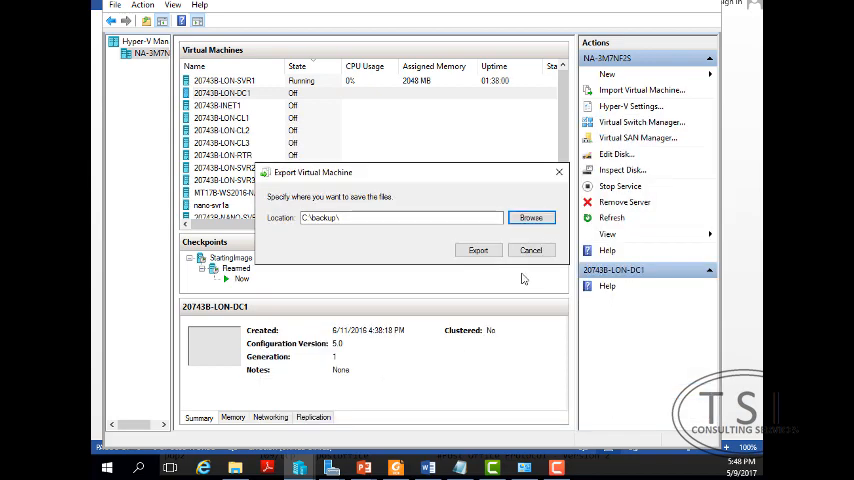
{"action": "left_click", "coordinate": [478, 250]}
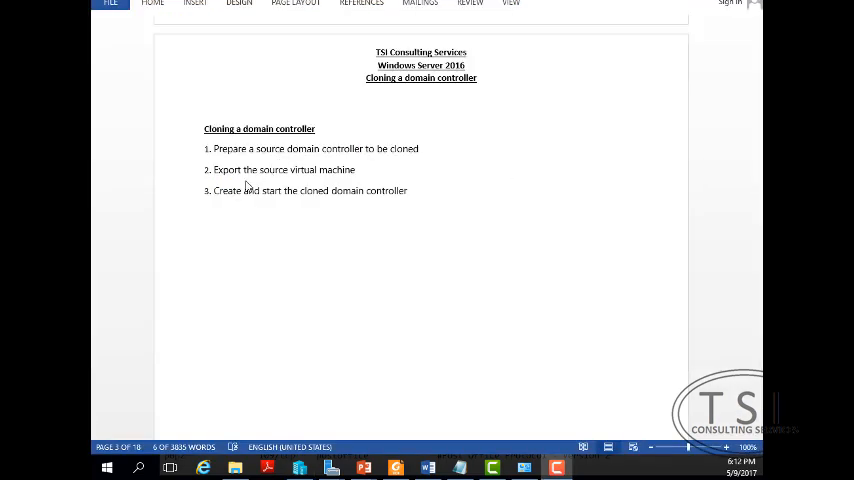
Step: Start the Import Virtual Machine wizard from Hyper-V Manager's Actions pane
{"action": "double_click", "coordinate": [284, 168]}
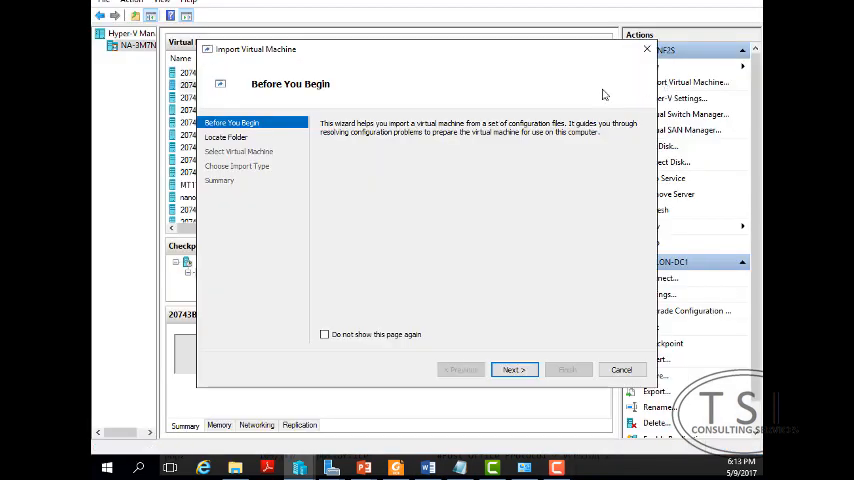
Step: Point the import wizard at the C:\backup\20743B-LON-DC1 folder
{"action": "left_click", "coordinate": [512, 368]}
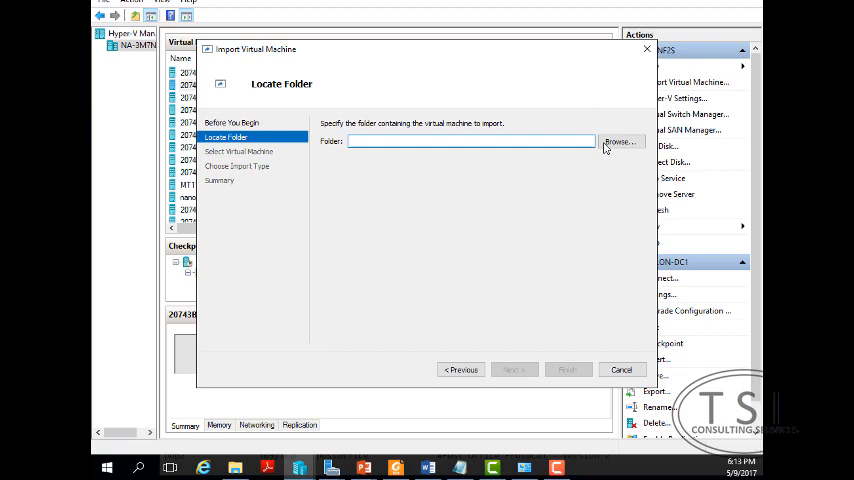
{"action": "left_click", "coordinate": [620, 140]}
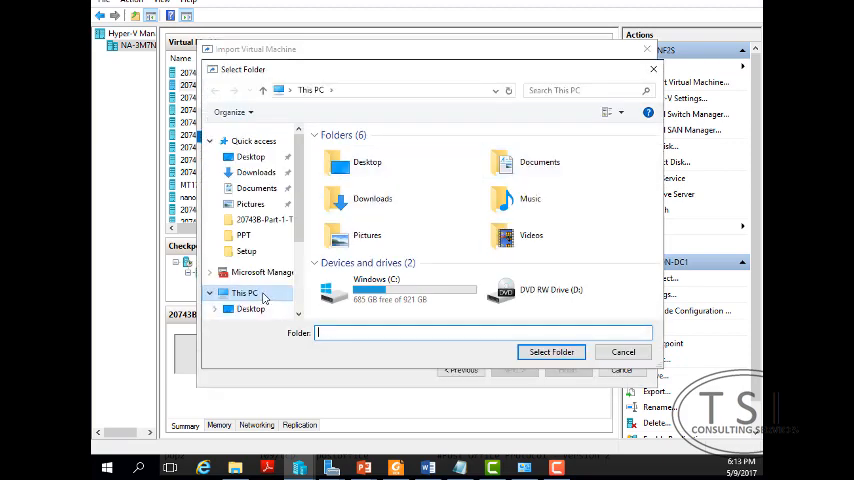
{"action": "double_click", "coordinate": [376, 288]}
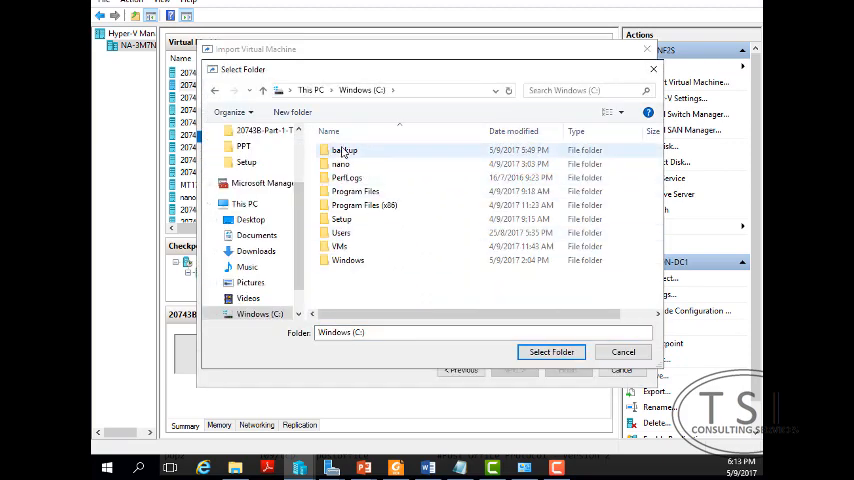
{"action": "left_click", "coordinate": [344, 150]}
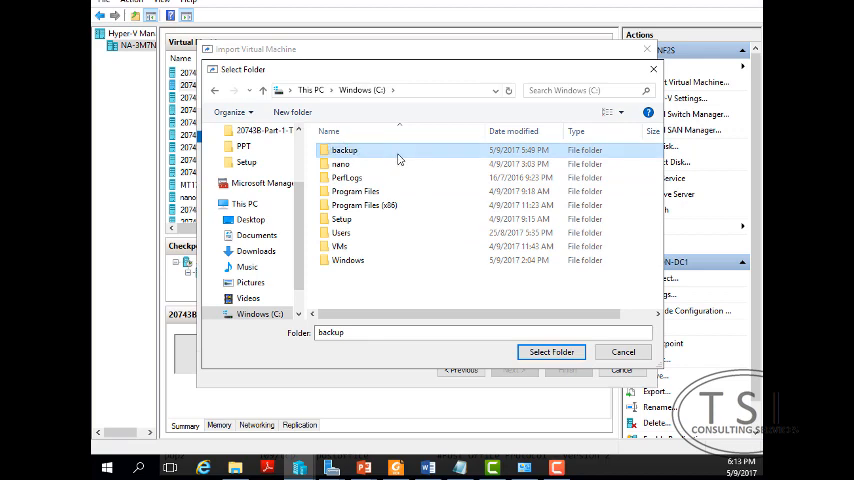
{"action": "double_click", "coordinate": [344, 150]}
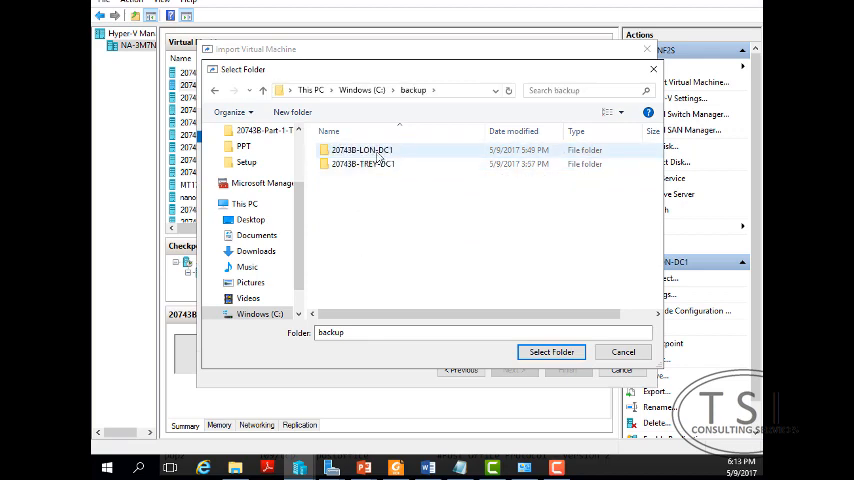
{"action": "left_click", "coordinate": [362, 148]}
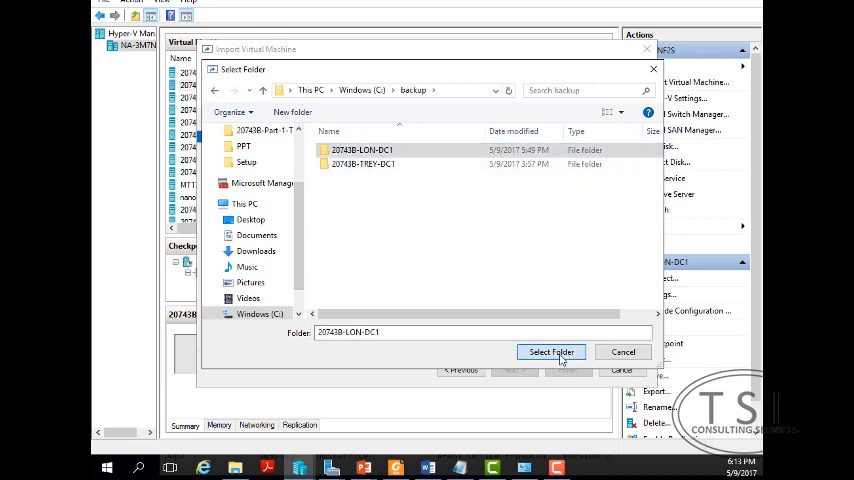
{"action": "left_click", "coordinate": [550, 352]}
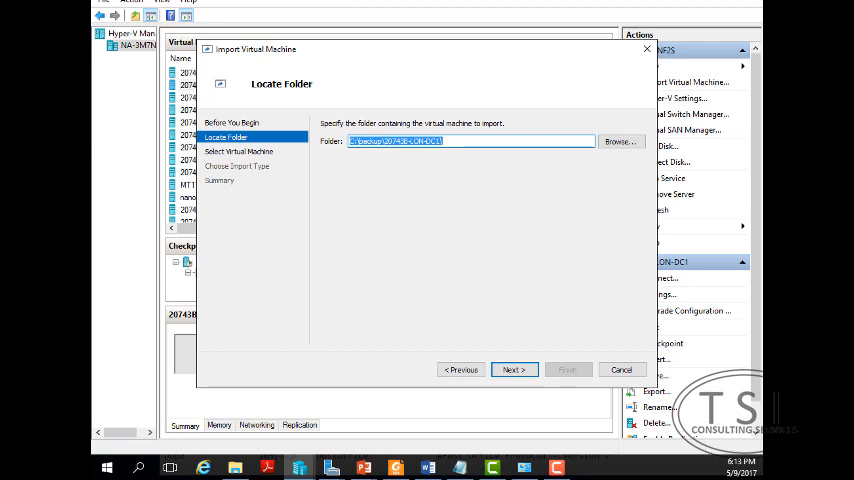
Step: Accept the found machine and import it as a copy with a new unique ID
{"action": "left_click", "coordinate": [512, 368]}
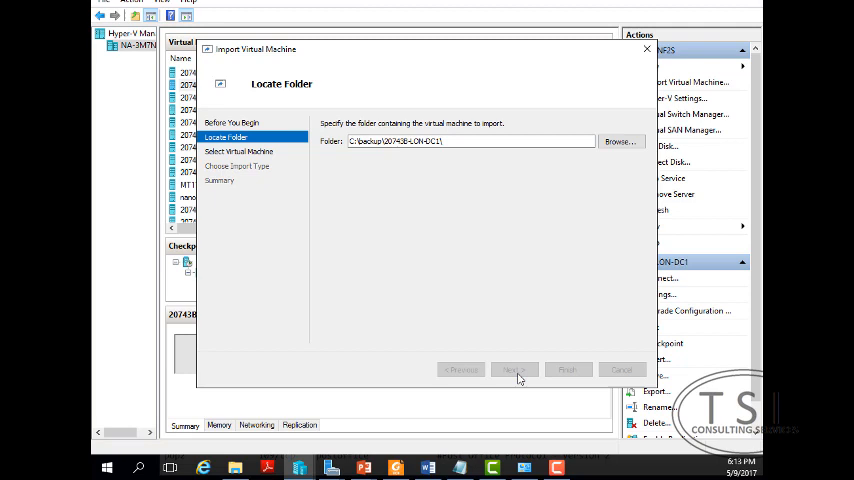
{"action": "left_click", "coordinate": [512, 368]}
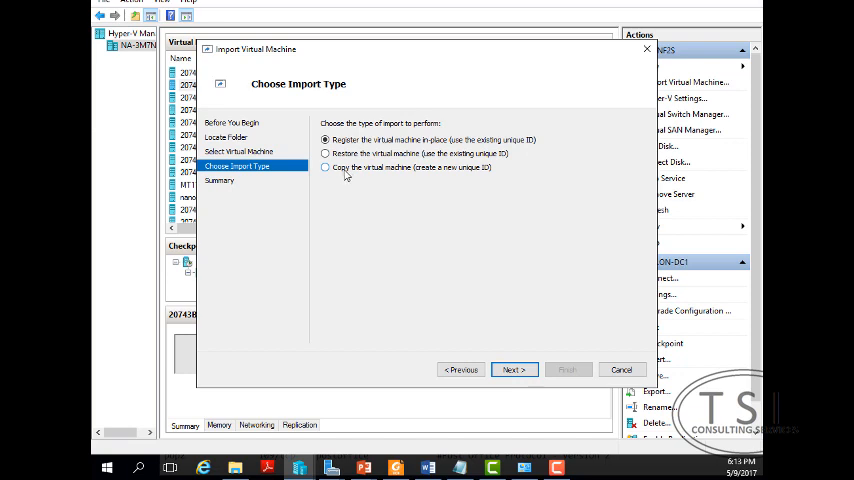
{"action": "left_click", "coordinate": [324, 168]}
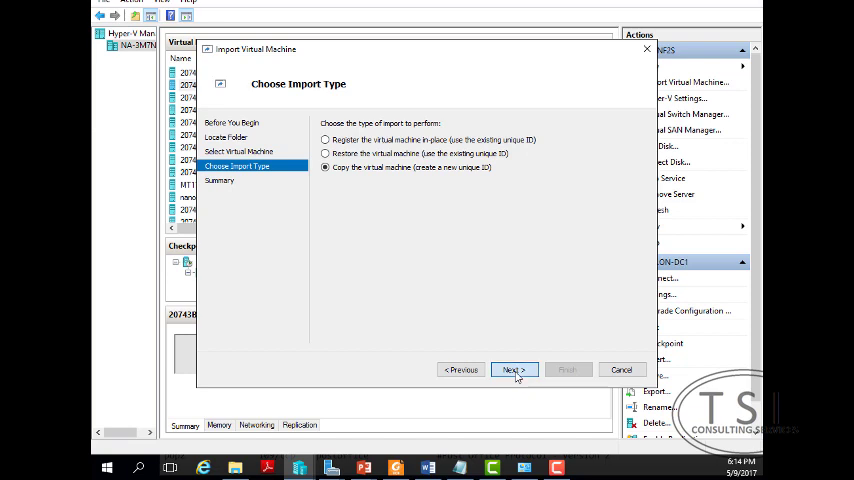
{"action": "left_click", "coordinate": [512, 368]}
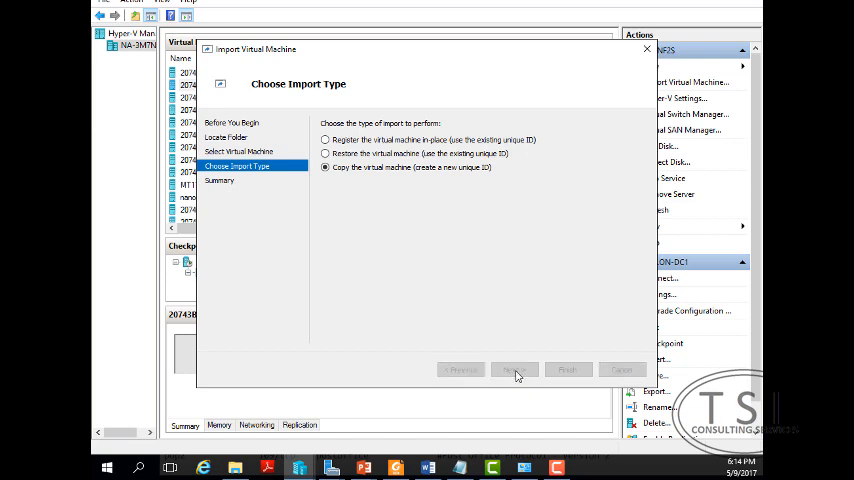
Step: Store the copy's files and virtual hard disk in C:\VMs and finish the import
{"action": "left_click", "coordinate": [512, 368]}
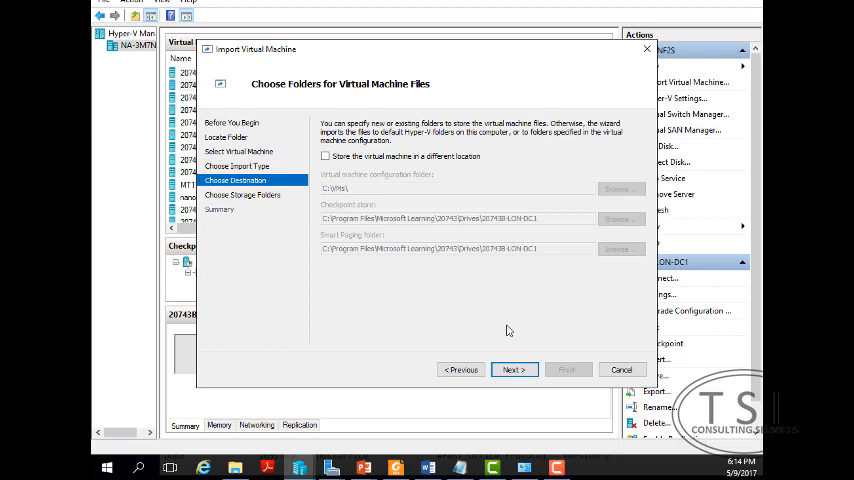
{"action": "mouse_move", "coordinate": [326, 156]}
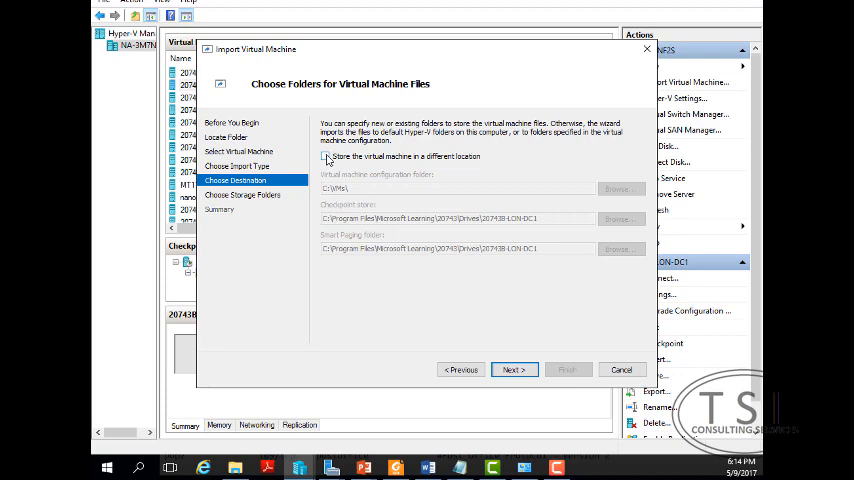
{"action": "left_click", "coordinate": [326, 156]}
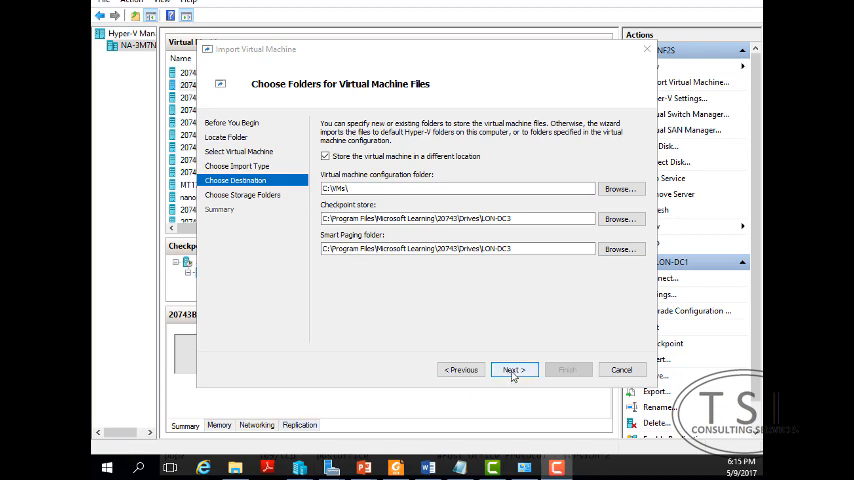
{"action": "left_click", "coordinate": [512, 368]}
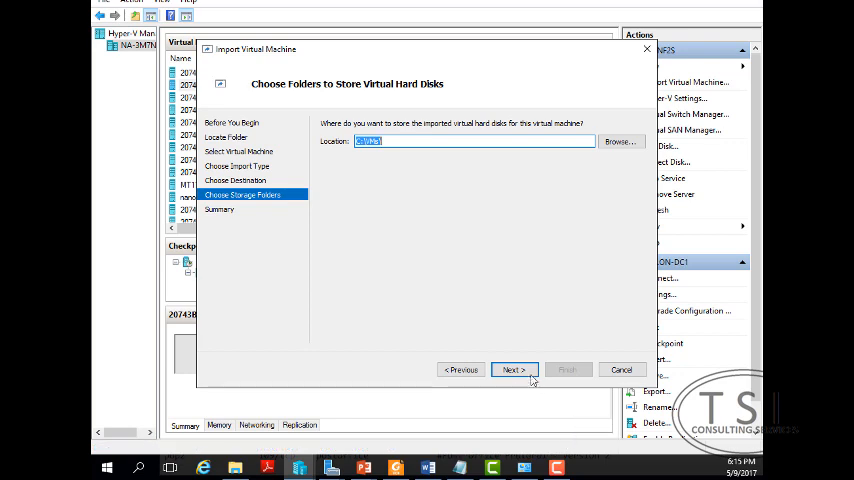
{"action": "left_click", "coordinate": [512, 368]}
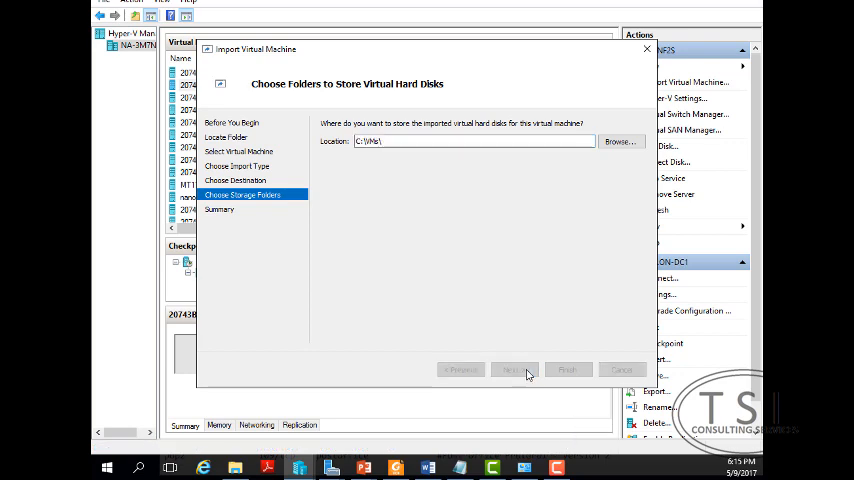
{"action": "left_click", "coordinate": [512, 368]}
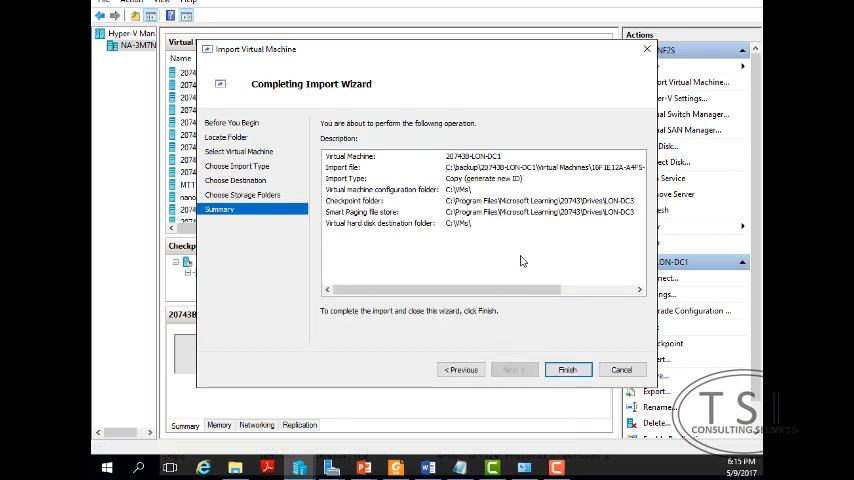
{"action": "mouse_move", "coordinate": [500, 320]}
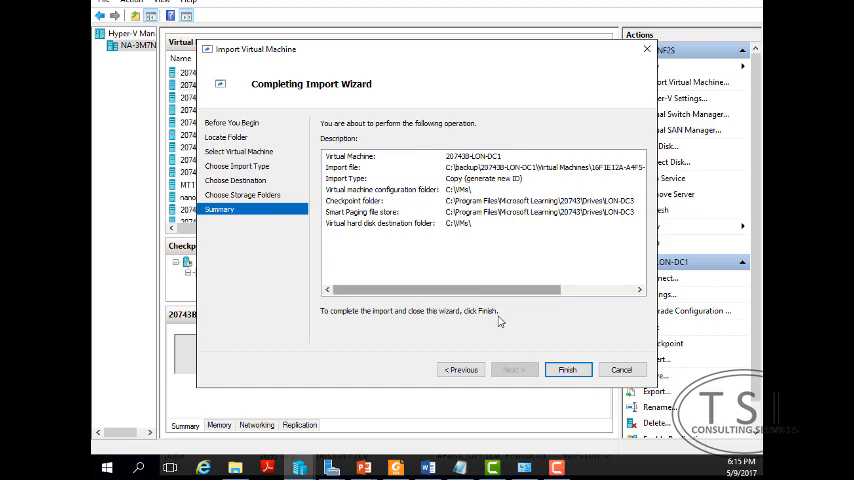
{"action": "left_click", "coordinate": [568, 368]}
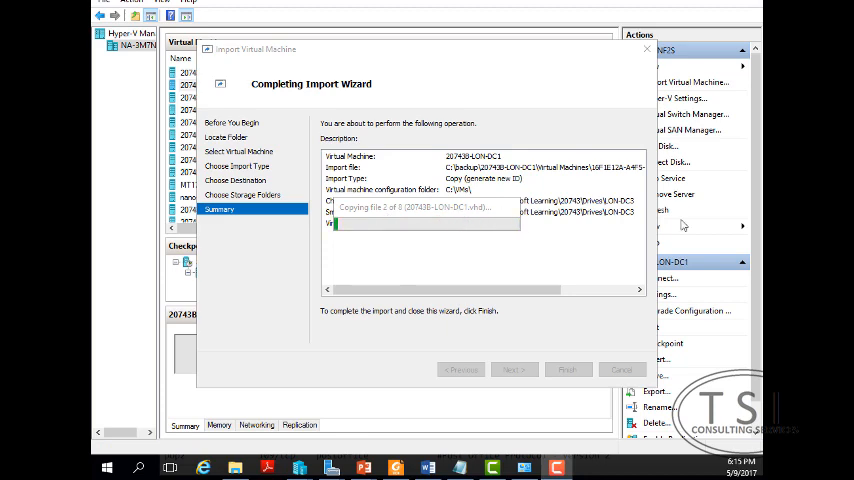
{"action": "left_click", "coordinate": [568, 368]}
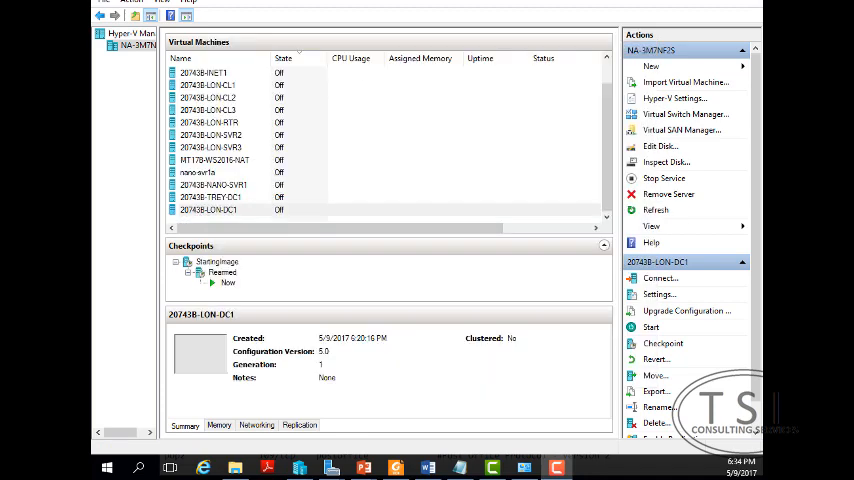
Step: Rename the imported copy to Lon-DC3, check its settings and start it
{"action": "left_click", "coordinate": [208, 210]}
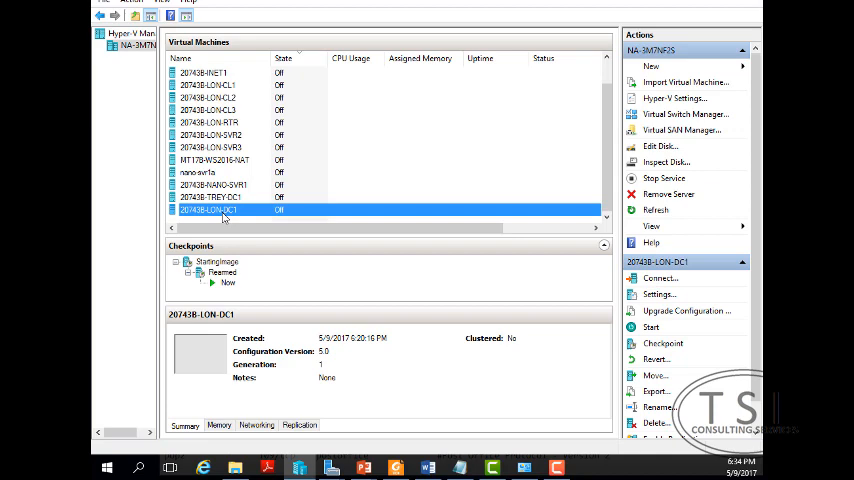
{"action": "mouse_move", "coordinate": [304, 216]}
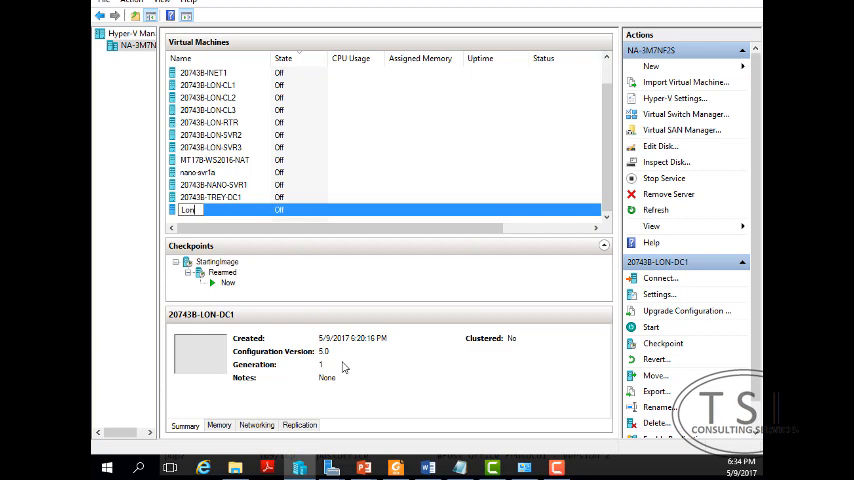
{"action": "type", "text": "Lon-DC3"}
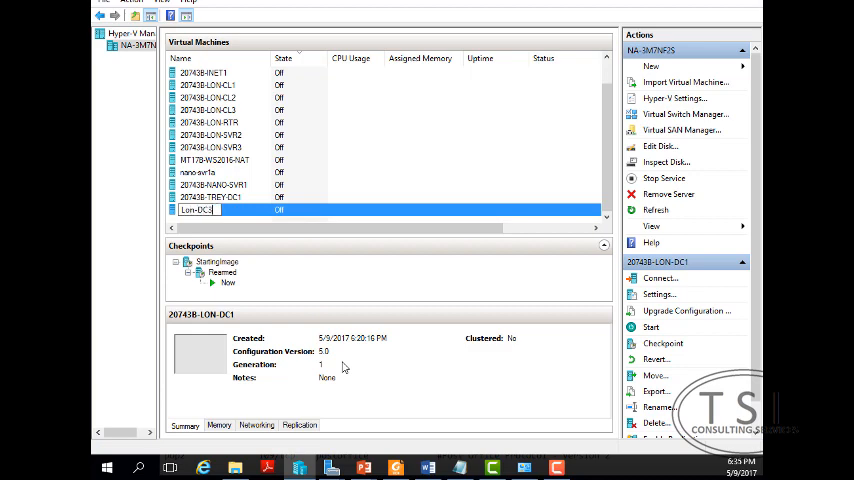
{"action": "right_click", "coordinate": [196, 210]}
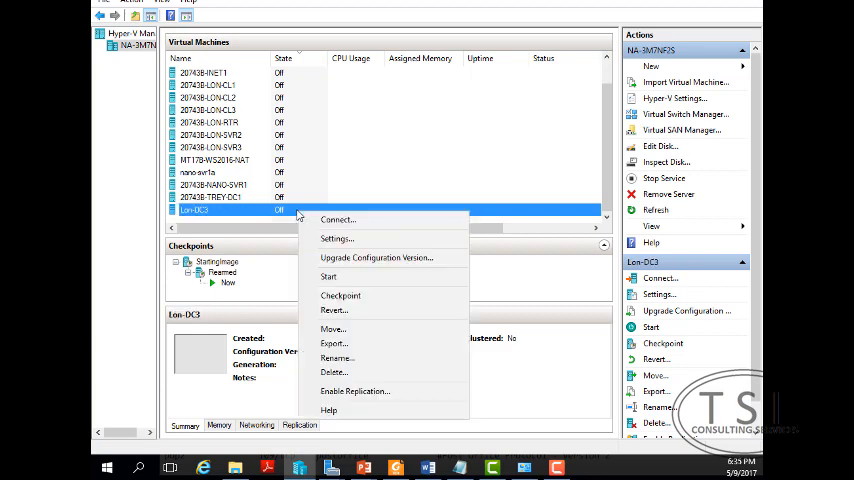
{"action": "left_click", "coordinate": [336, 238]}
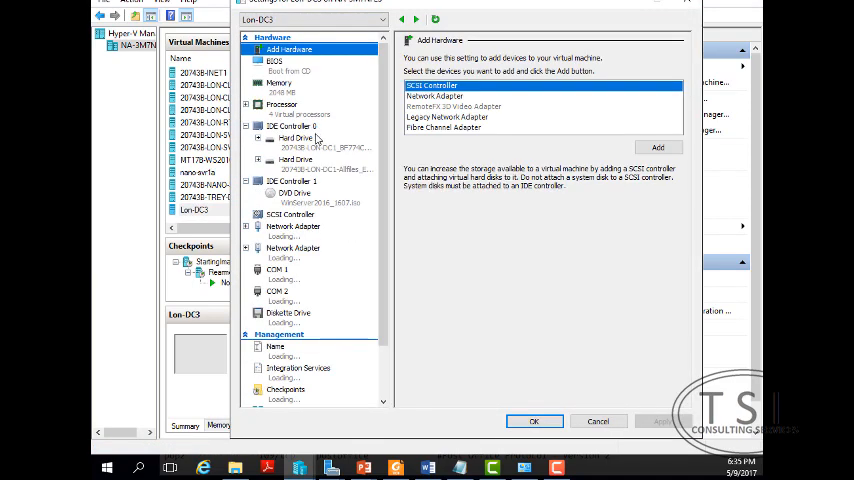
{"action": "left_click", "coordinate": [280, 84]}
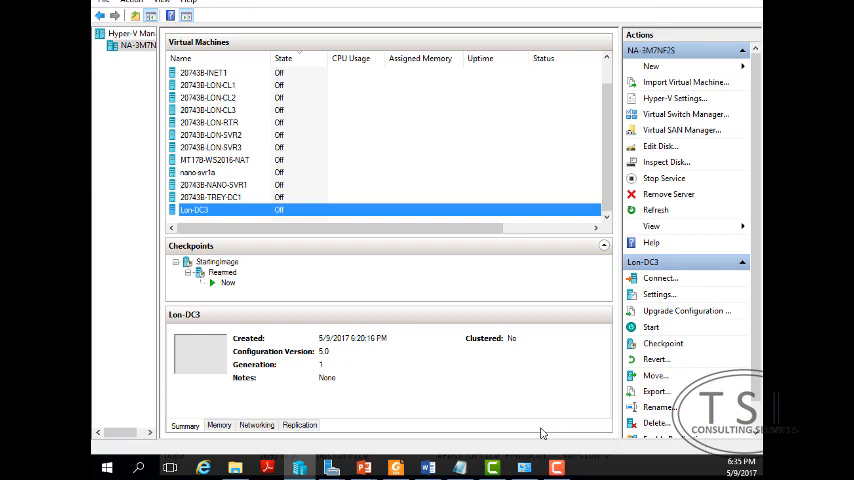
{"action": "mouse_move", "coordinate": [252, 216]}
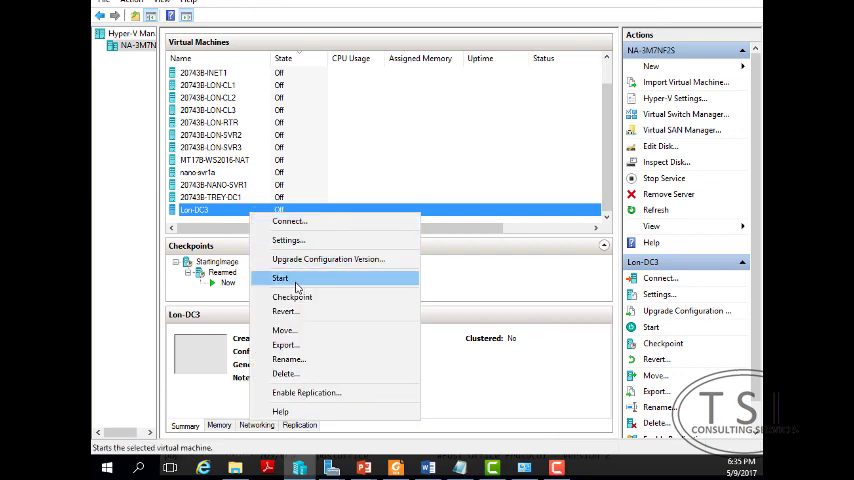
{"action": "left_click", "coordinate": [280, 276]}
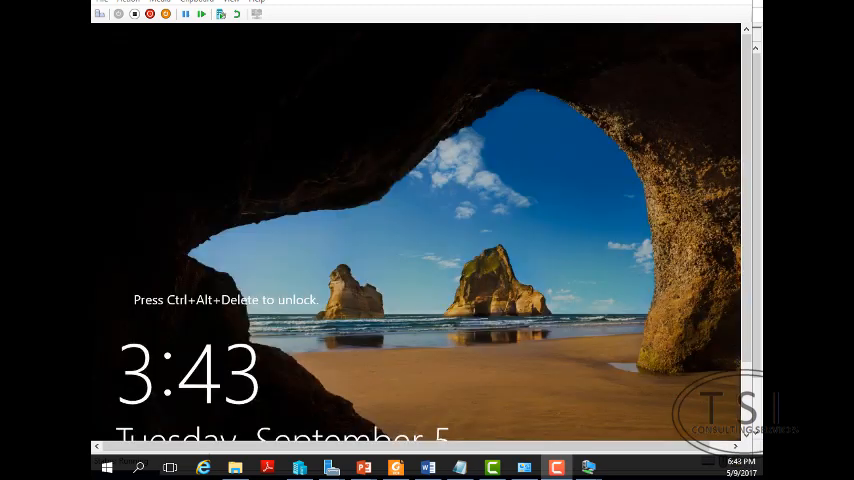
{"action": "mouse_move", "coordinate": [100, 14]}
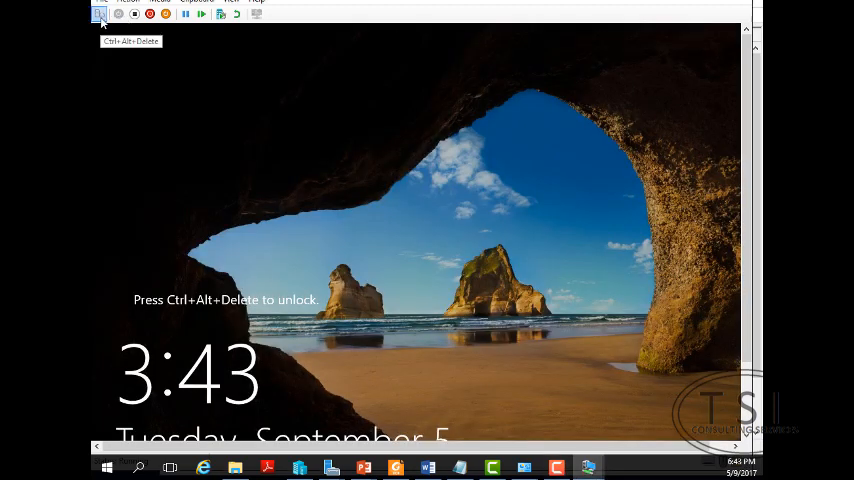
Step: Send Ctrl+Alt+Delete to Lon-DC3's console and sign in to reach Server Manager
{"action": "left_click", "coordinate": [100, 14]}
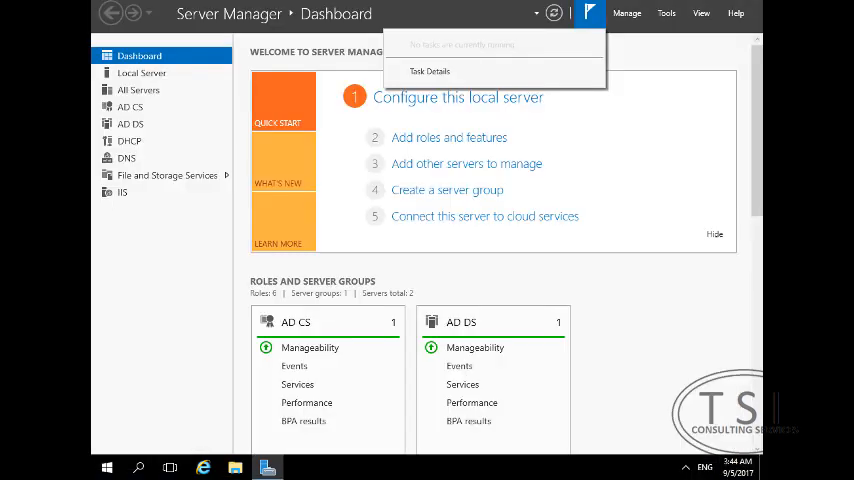
Step: View the Domain Controllers list, then confirm Local Server shows LON-DC3 in Adatum.com
{"action": "left_click", "coordinate": [666, 12]}
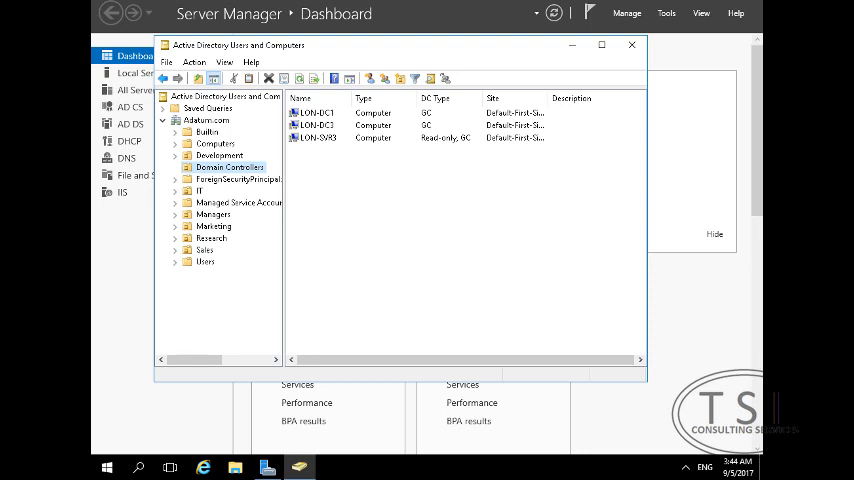
{"action": "left_click", "coordinate": [632, 44]}
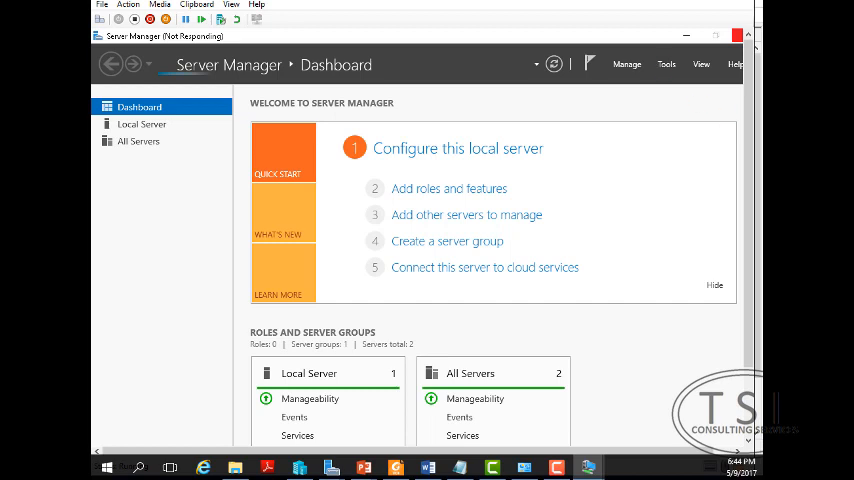
{"action": "left_click", "coordinate": [142, 122]}
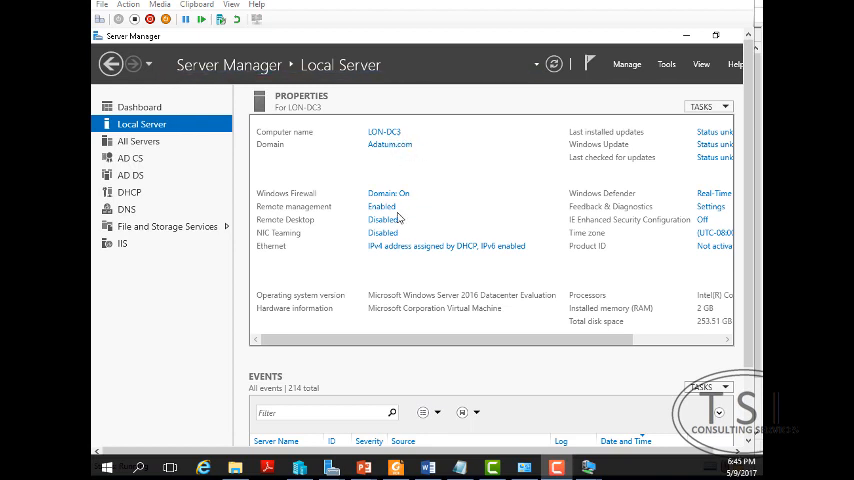
{"action": "mouse_move", "coordinate": [436, 250]}
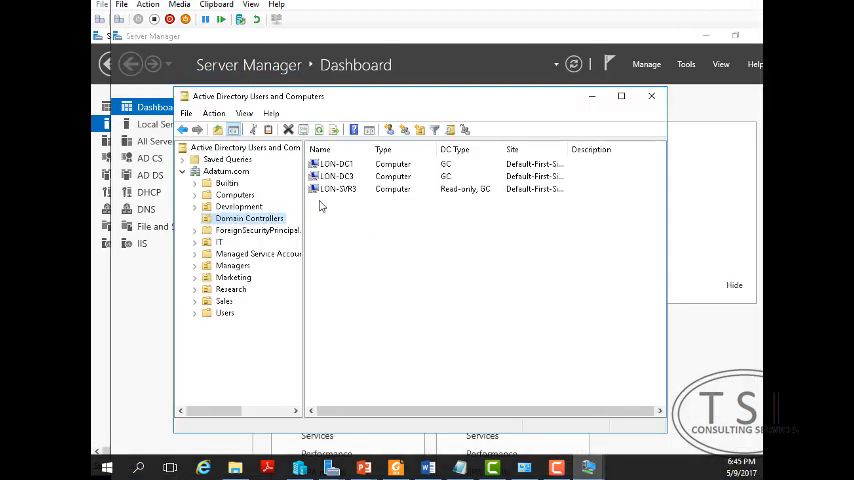
Step: Switch Active Directory Users and Computers to use LON-DC3.Adatum.com as its directory server
{"action": "right_click", "coordinate": [336, 164]}
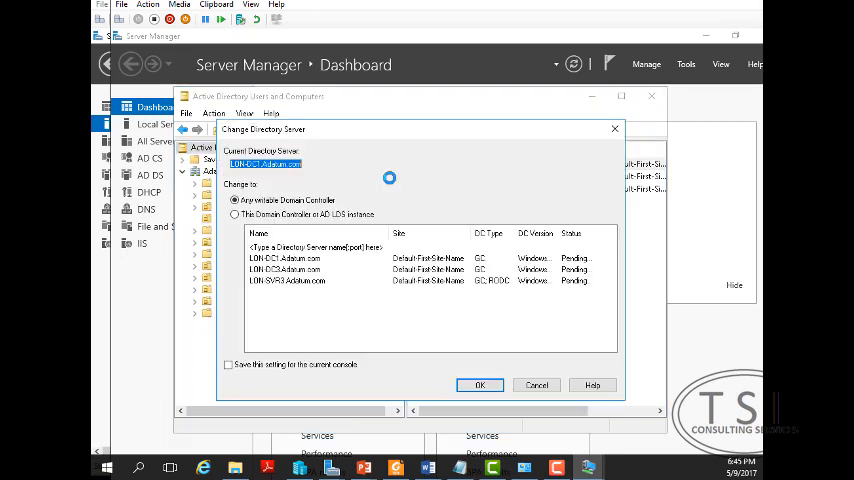
{"action": "left_click", "coordinate": [284, 268]}
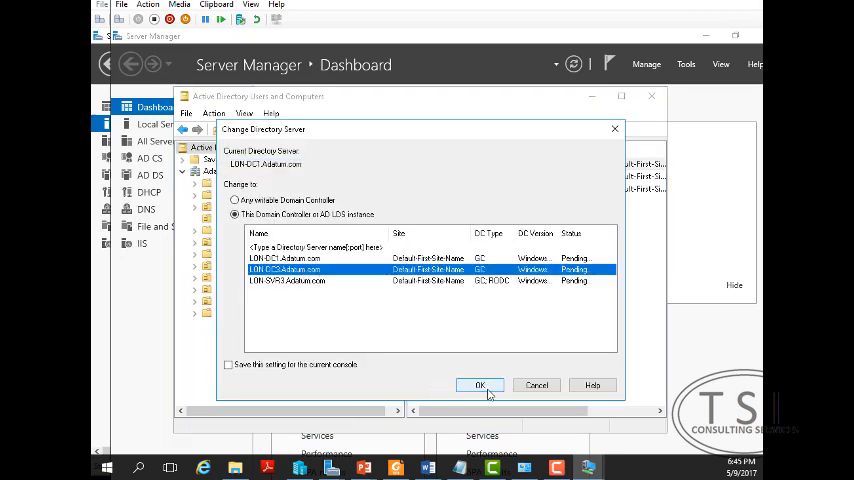
{"action": "left_click", "coordinate": [478, 384]}
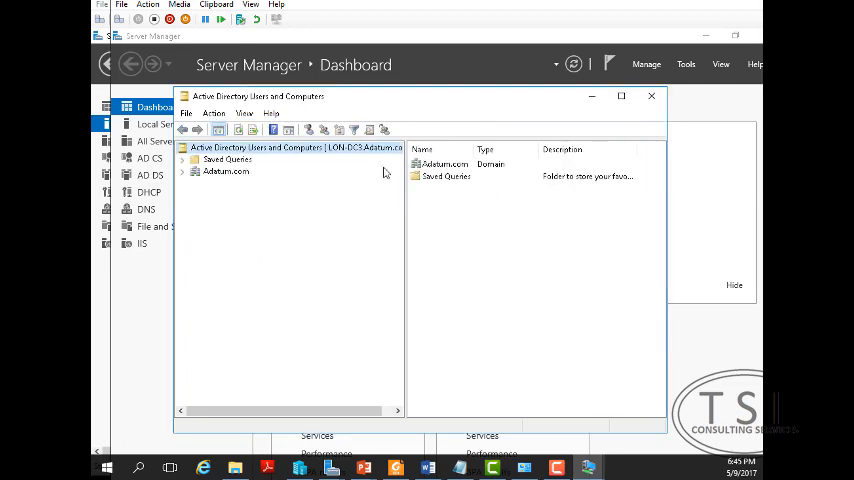
{"action": "mouse_move", "coordinate": [598, 452]}
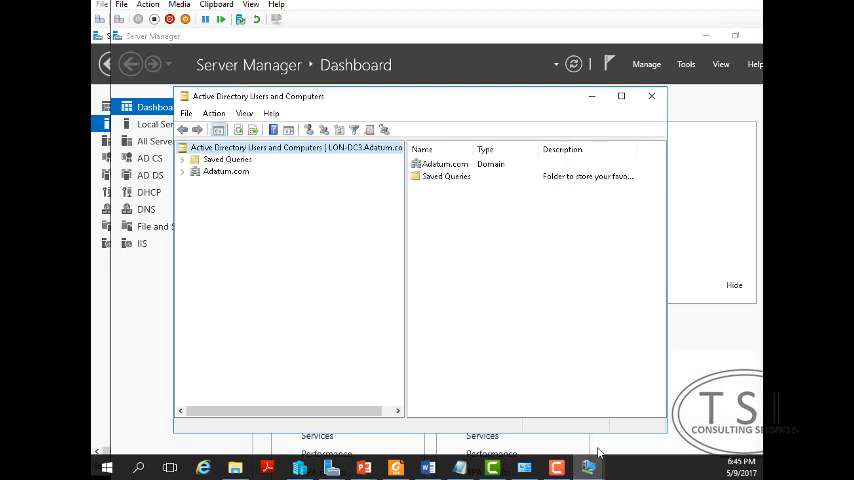